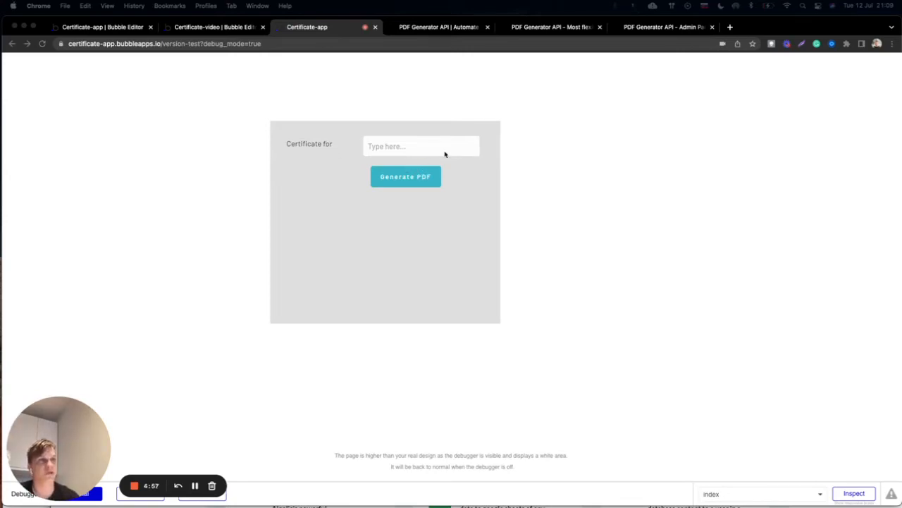
mouse_move(416, 143)
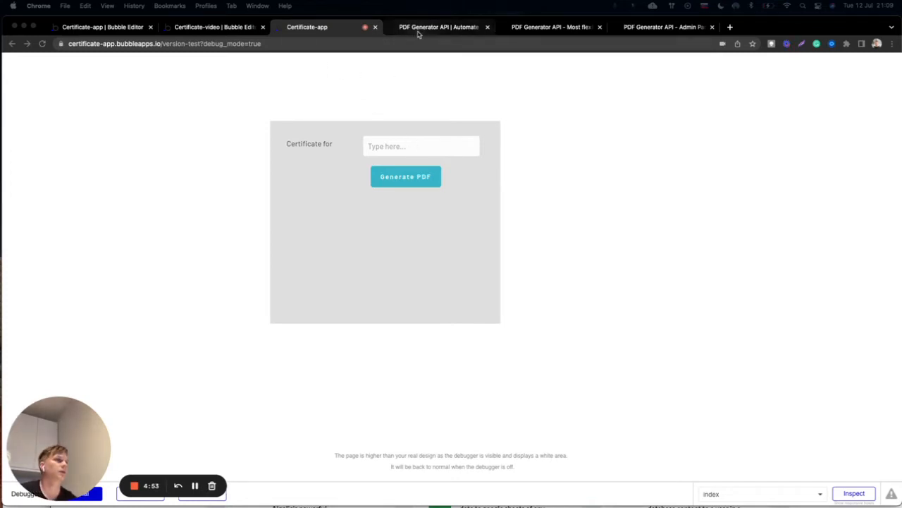
Enter Peter Parker in the 'Certificate for' field and generate the certificate PDF.
left_click(438, 27)
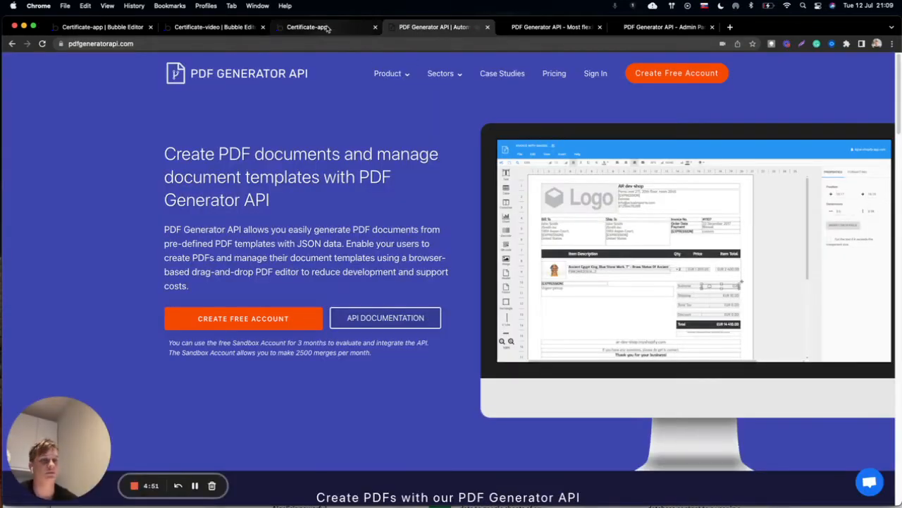
mouse_move(307, 27)
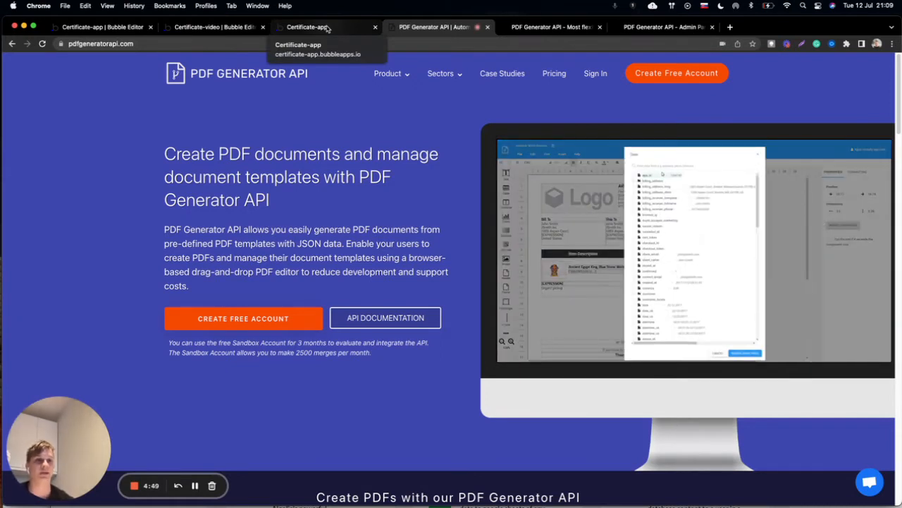
left_click(307, 26)
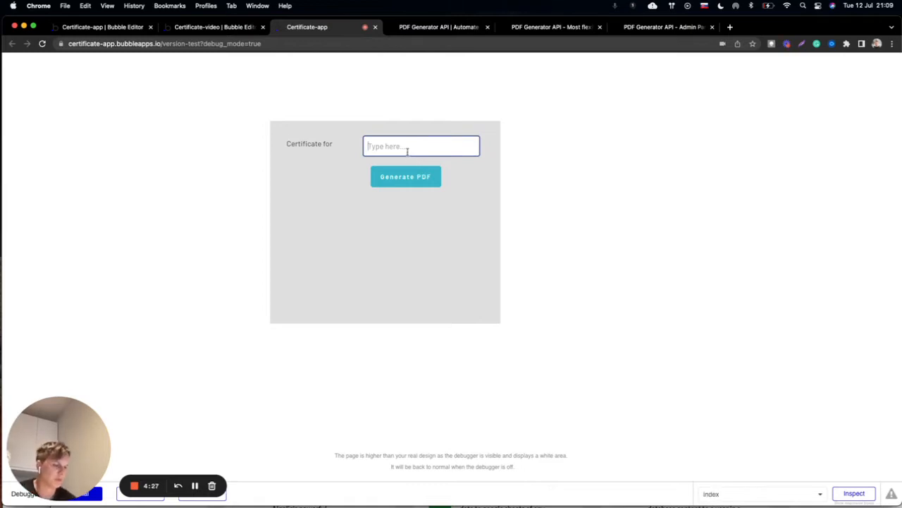
type("Peter")
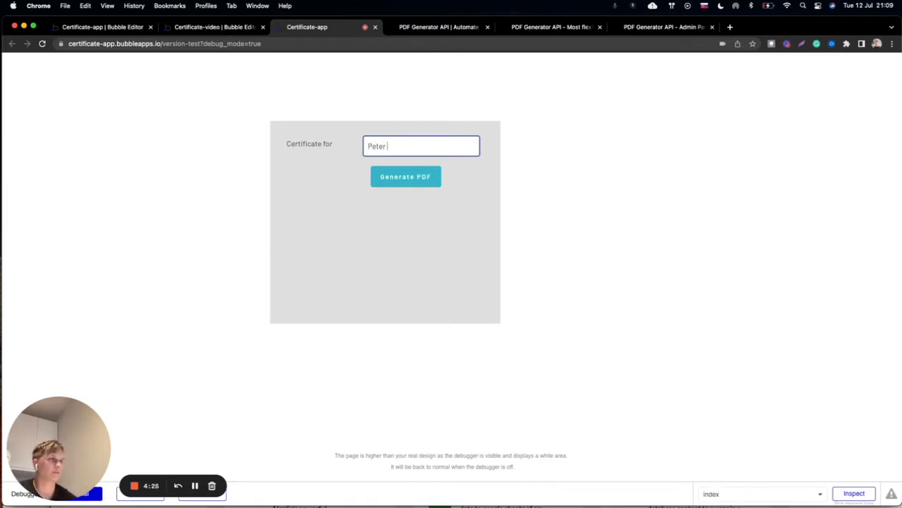
type("Parker")
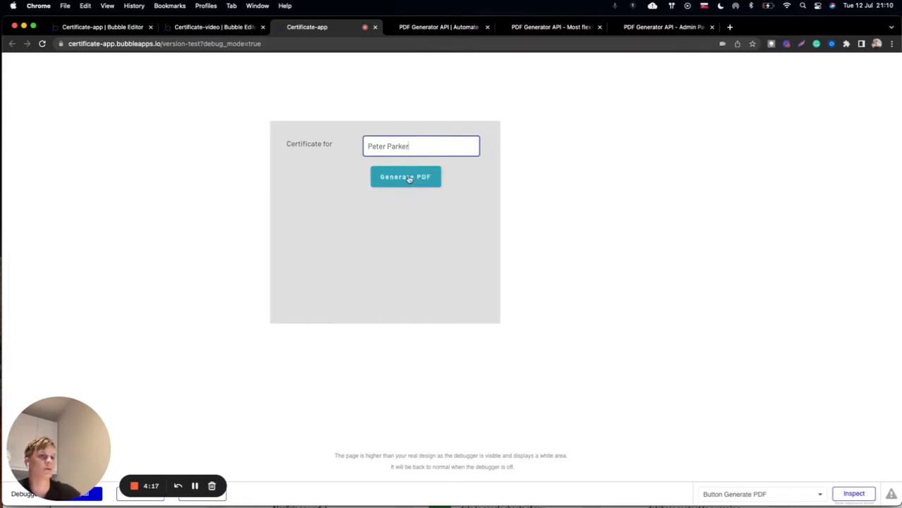
left_click(405, 176)
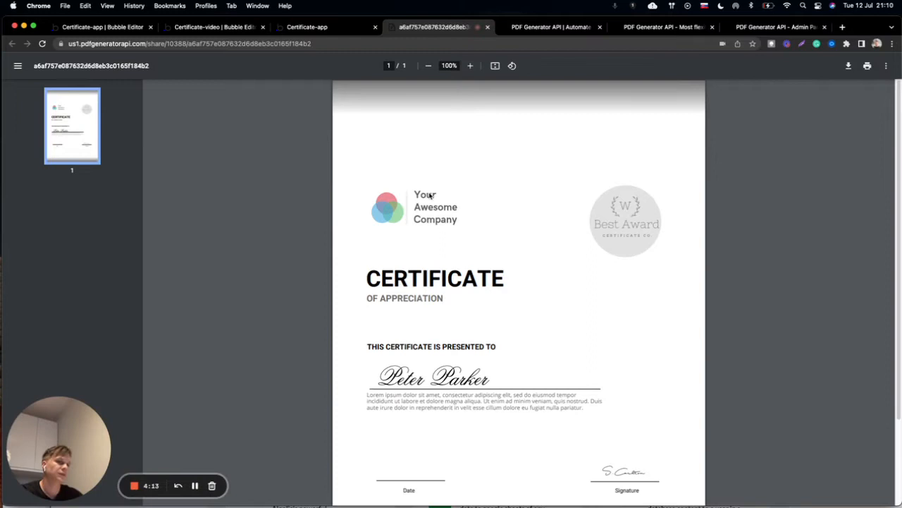
mouse_move(387, 186)
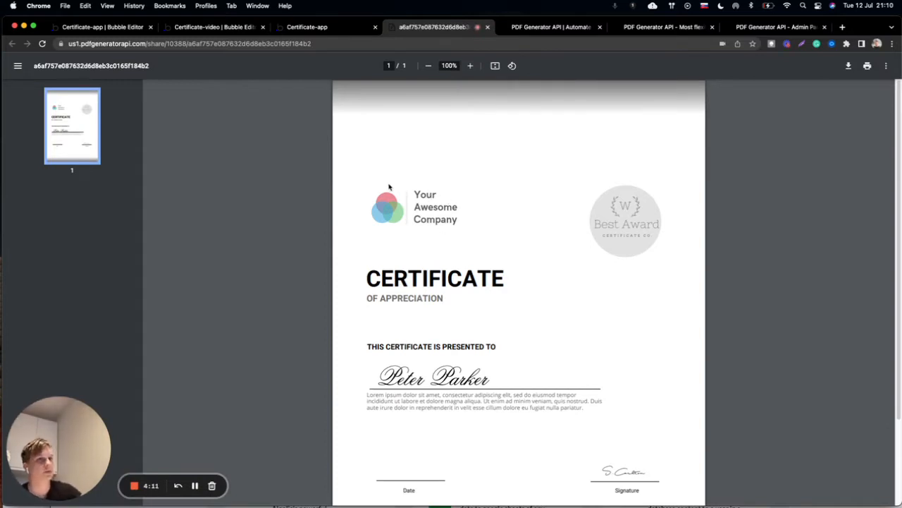
mouse_move(393, 200)
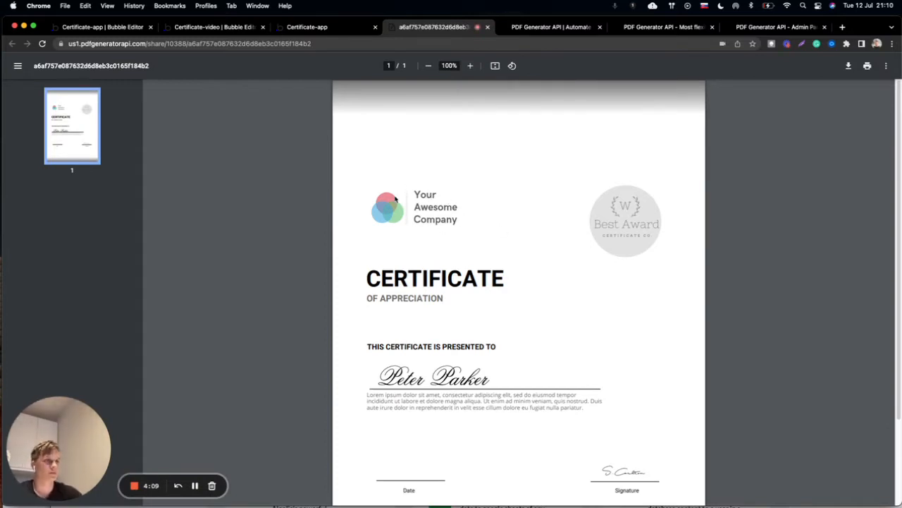
mouse_move(570, 319)
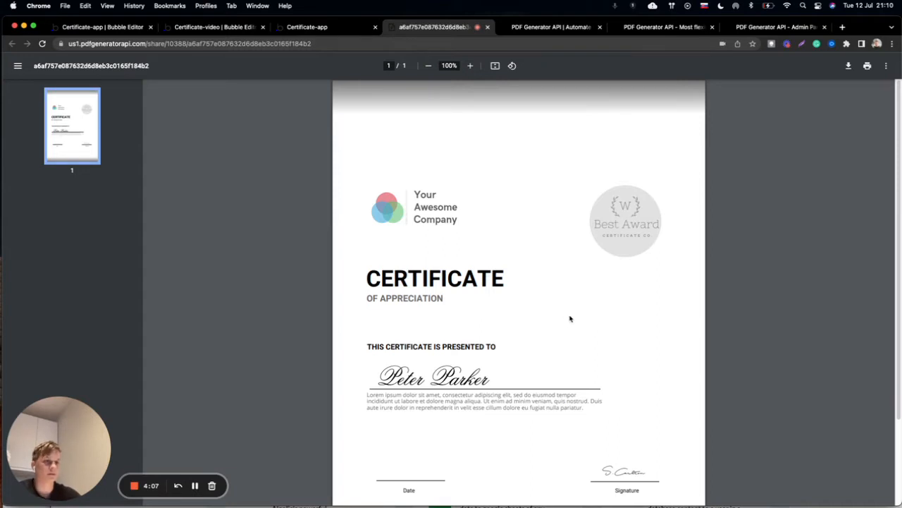
mouse_move(540, 377)
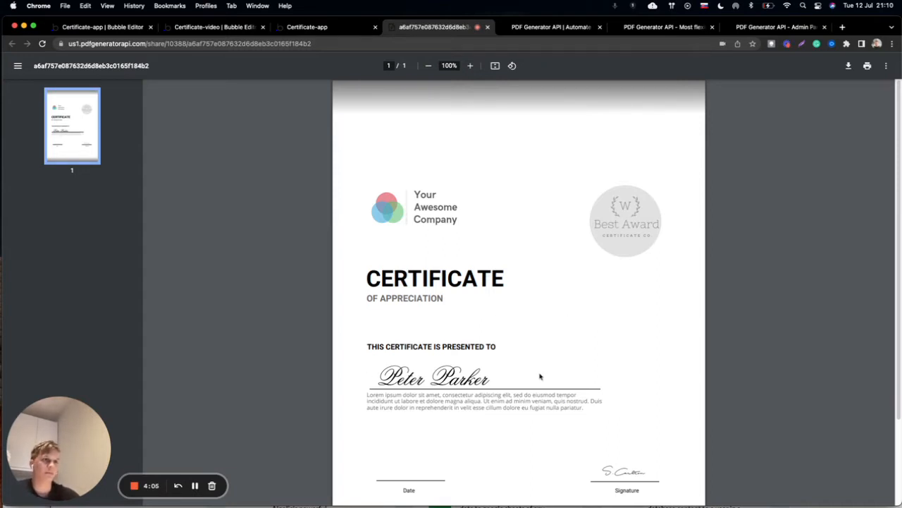
mouse_move(464, 318)
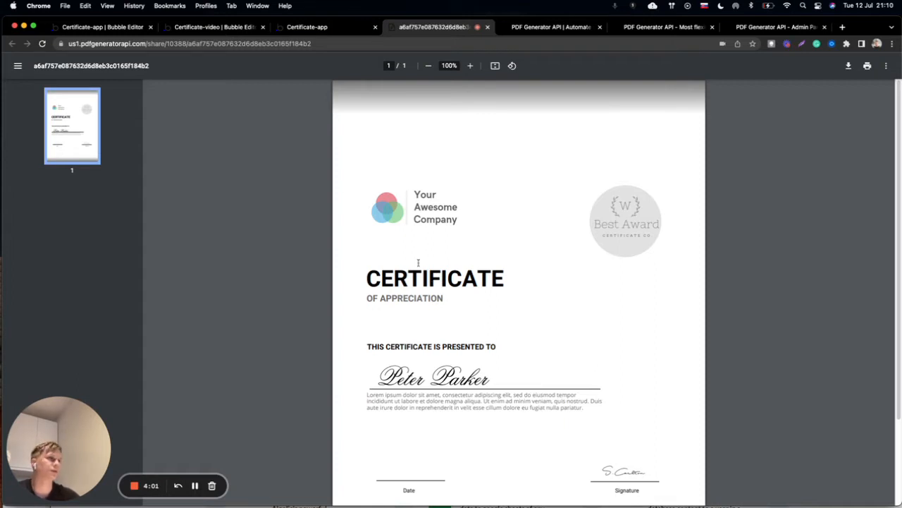
Review Peter Parker's certificate PDF, then return to the Certificate-app Bubble editor.
left_click(102, 27)
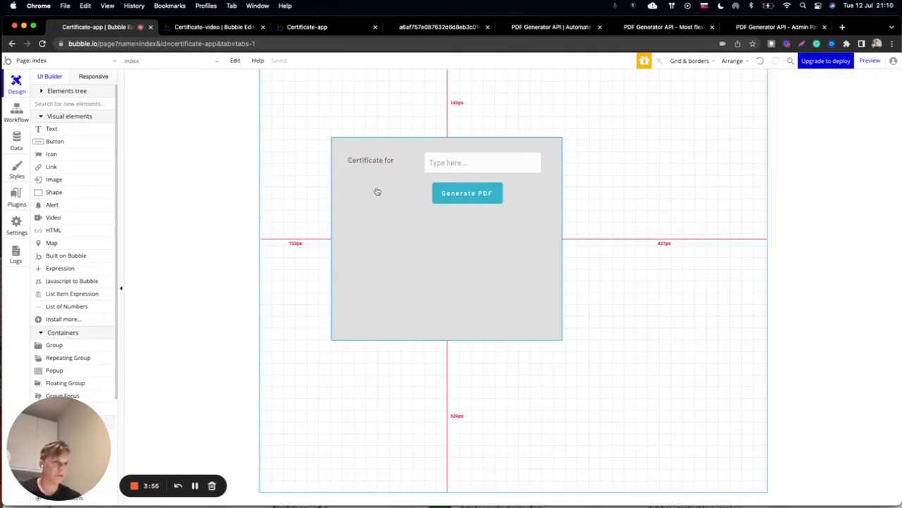
left_click(370, 160)
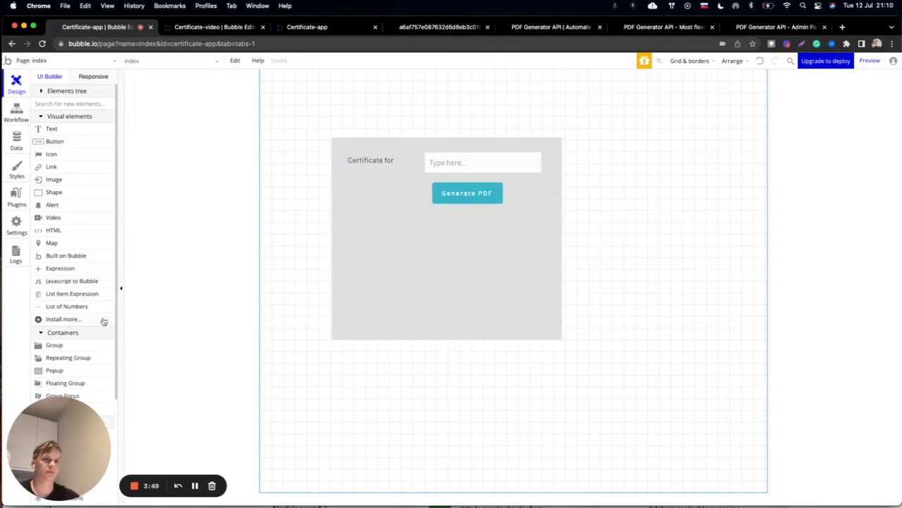
scroll("down", 3)
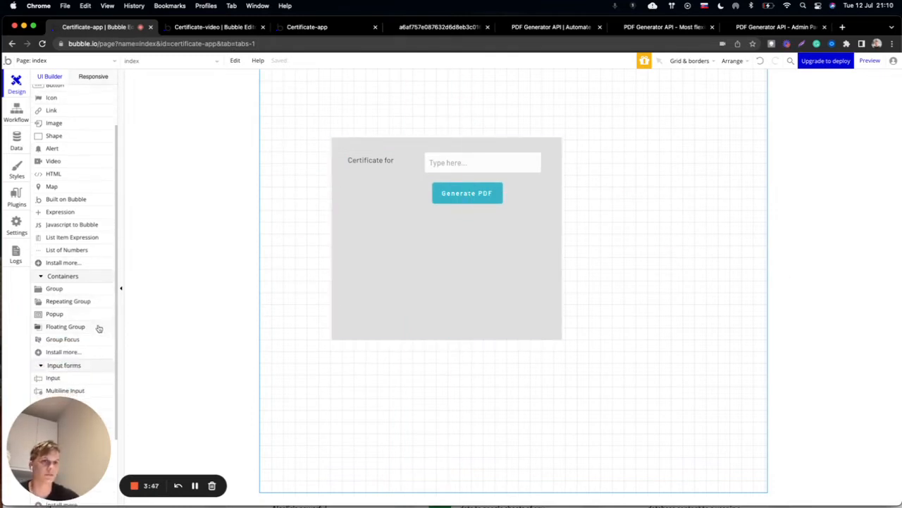
left_click(483, 163)
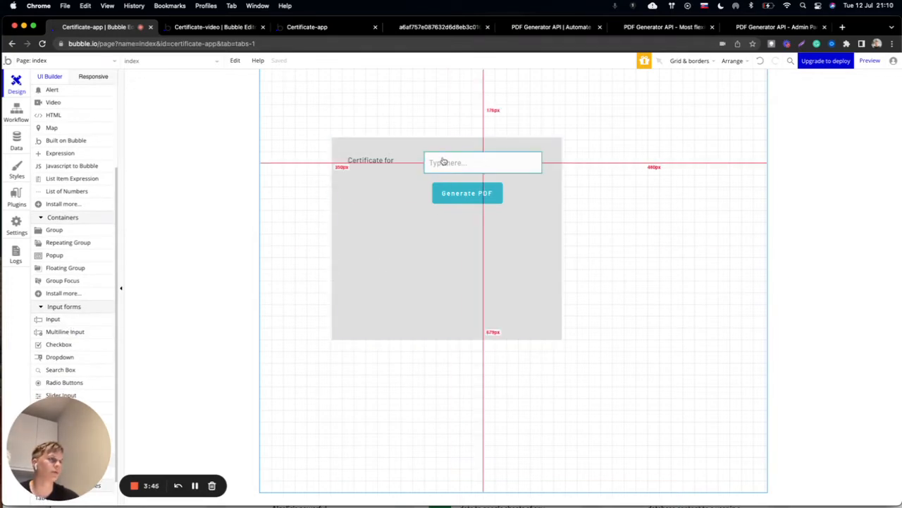
left_click(483, 162)
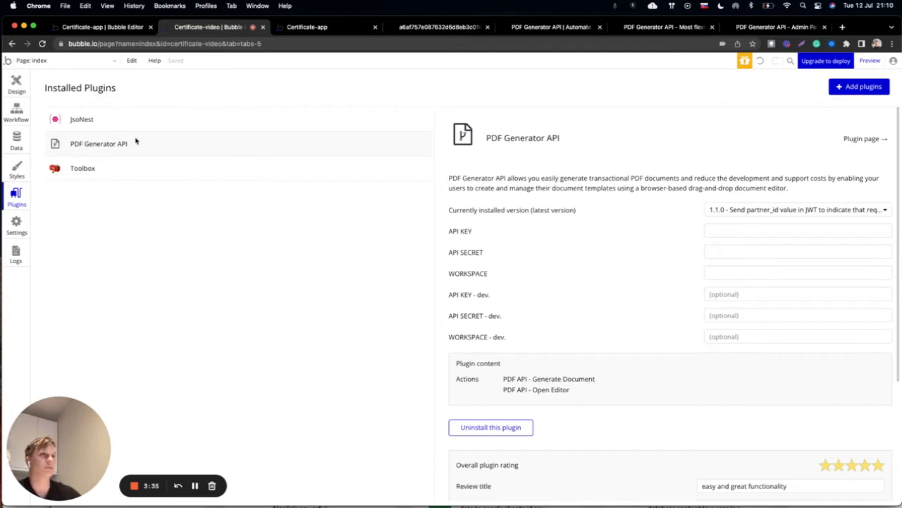
mouse_move(229, 221)
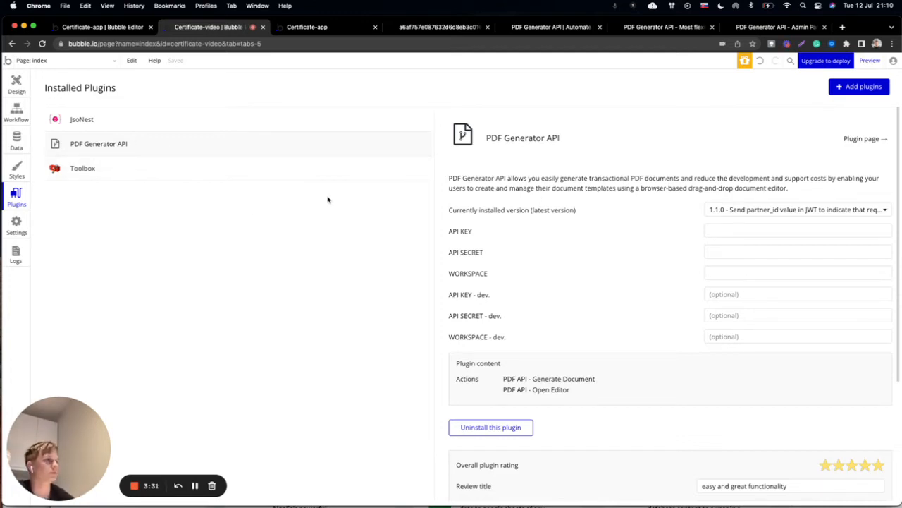
left_click(550, 27)
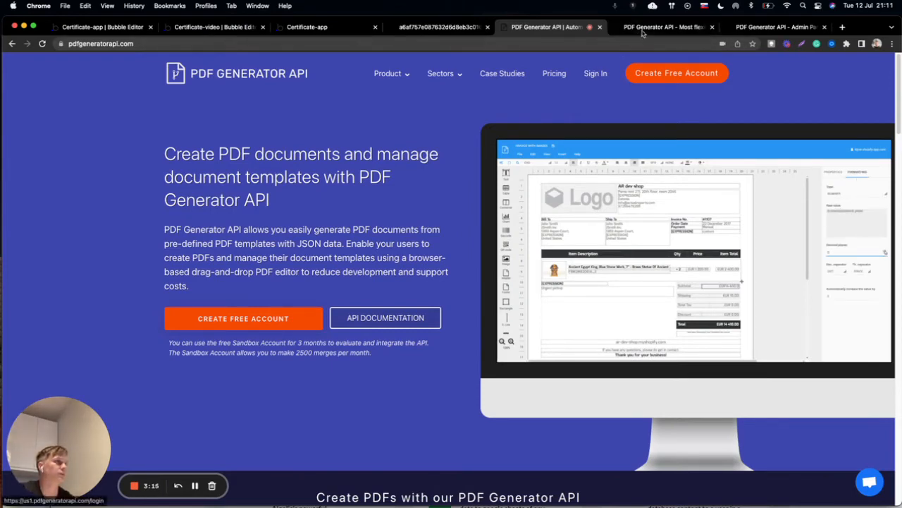
Browse the PDF Generator API site and certificate template, then bring up the admin panel's workspaces.
left_click(660, 27)
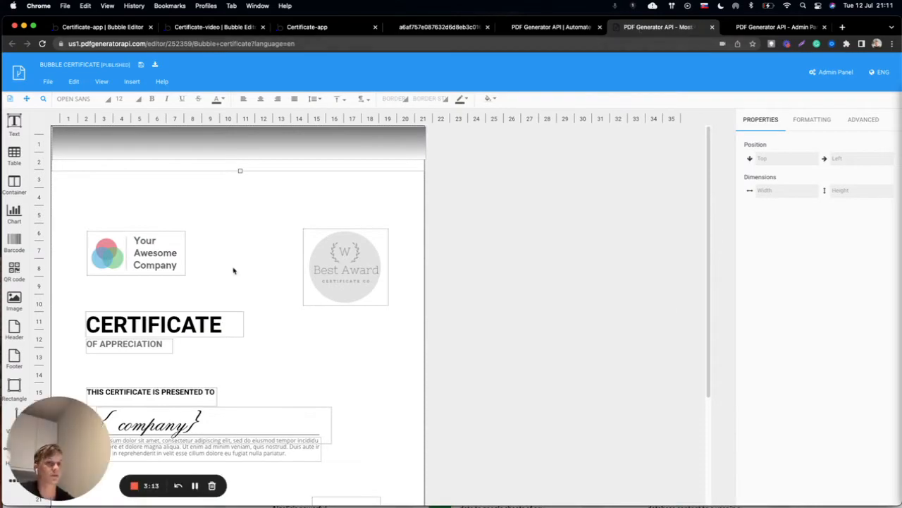
scroll("down", 3)
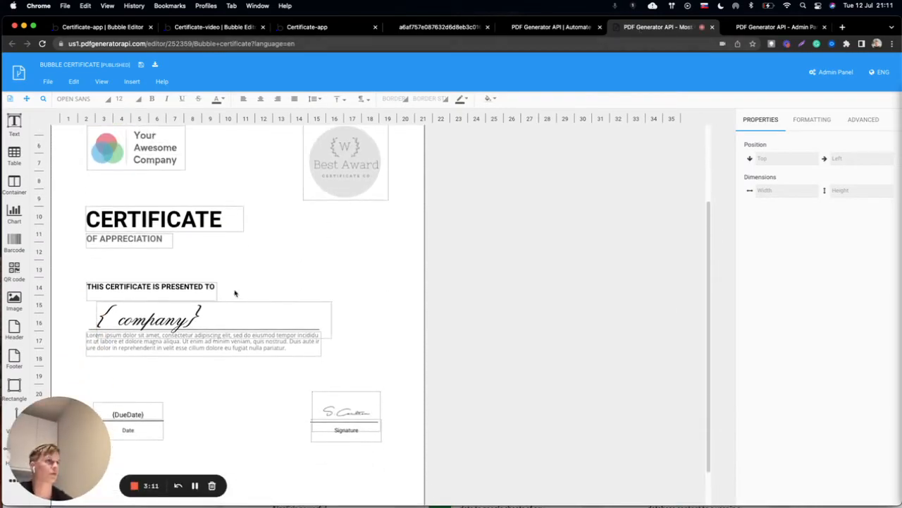
left_click(552, 26)
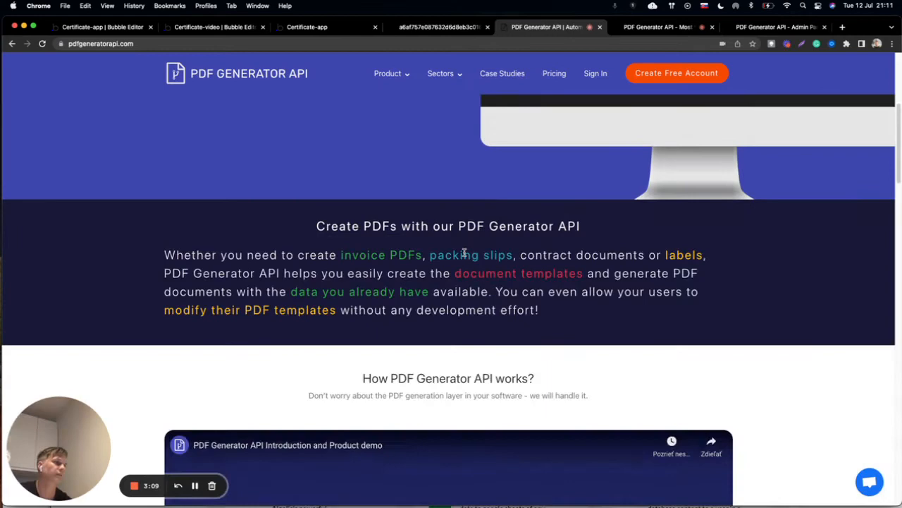
scroll("down", 3)
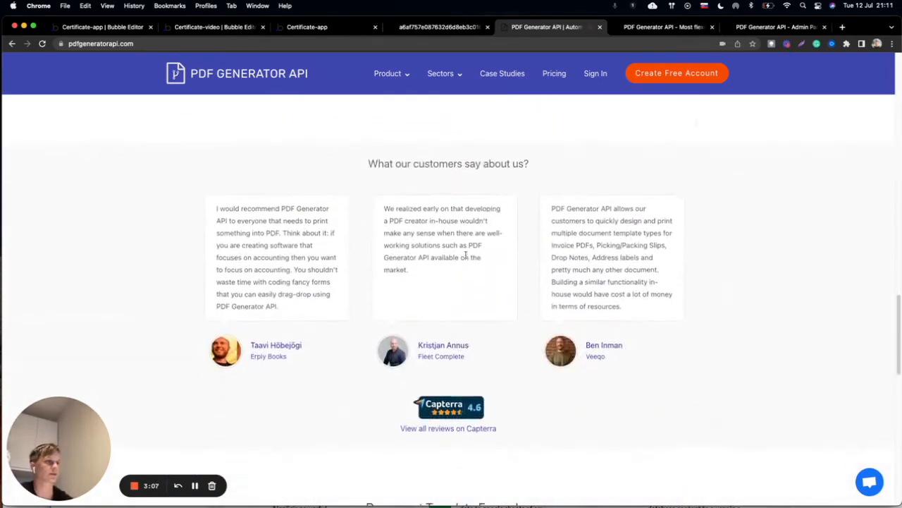
scroll("down", 3)
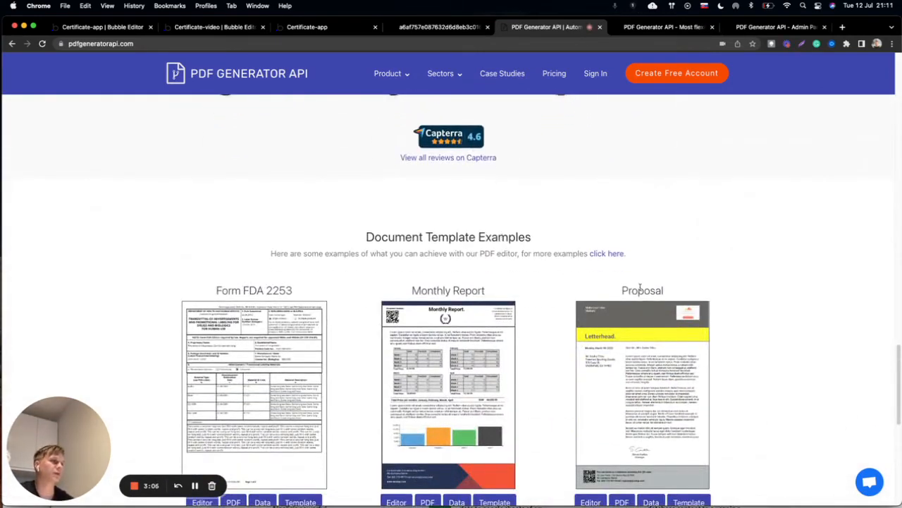
left_click(663, 27)
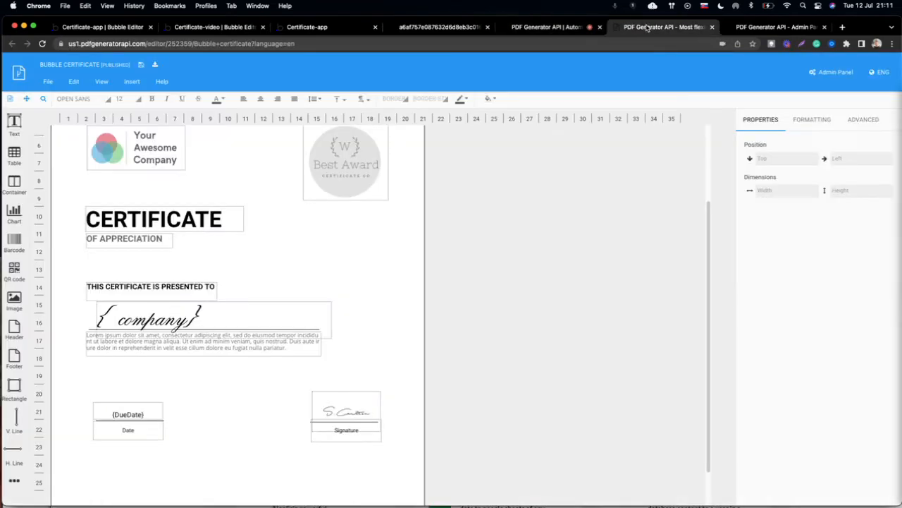
left_click(775, 27)
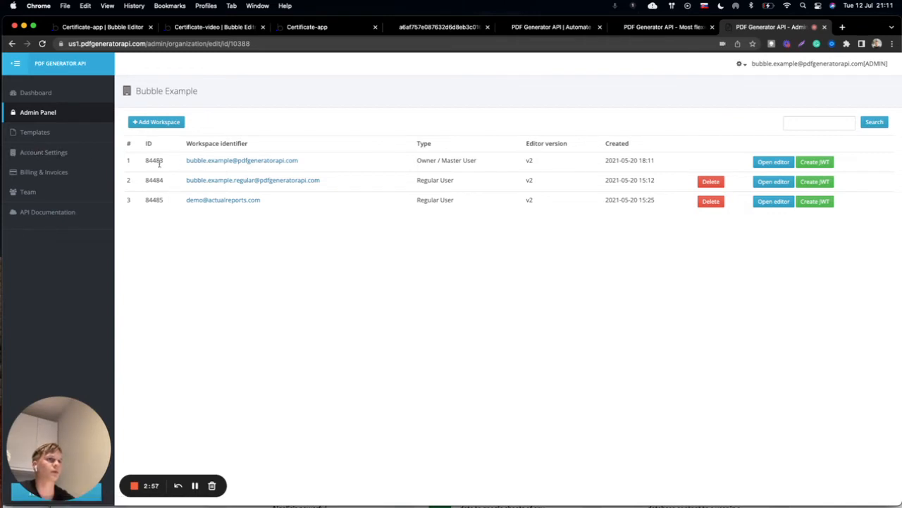
Select the owner workspace ID 84483 in the workspaces table's first row.
double_click(154, 161)
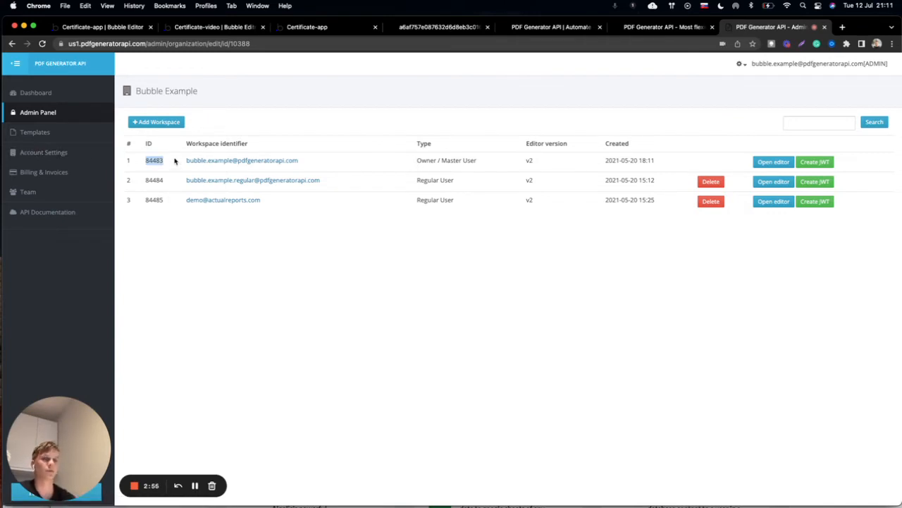
mouse_move(136, 180)
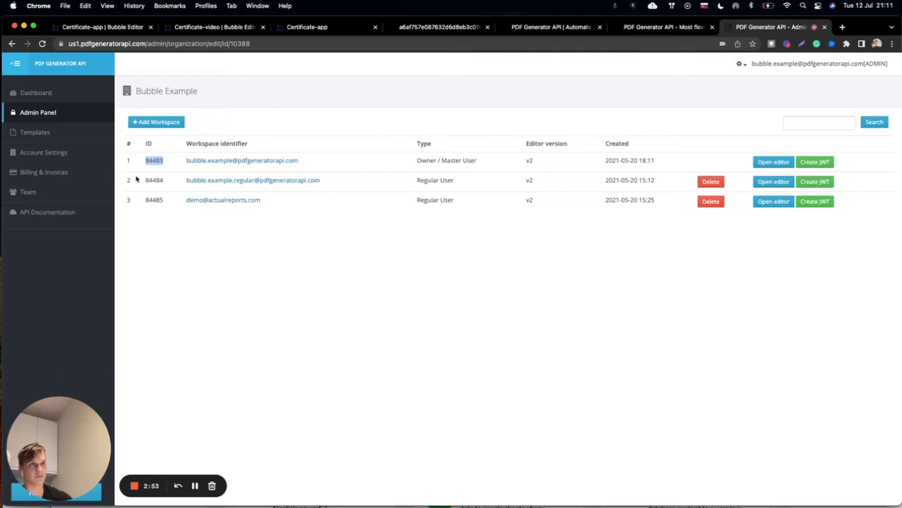
mouse_move(44, 153)
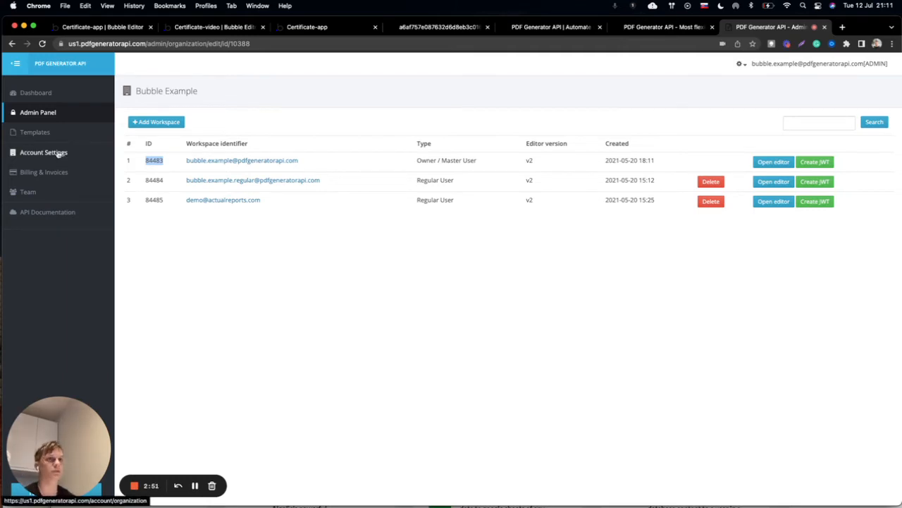
View the API key and secret under Account Settings, then return to Bubble's plugin settings.
left_click(44, 153)
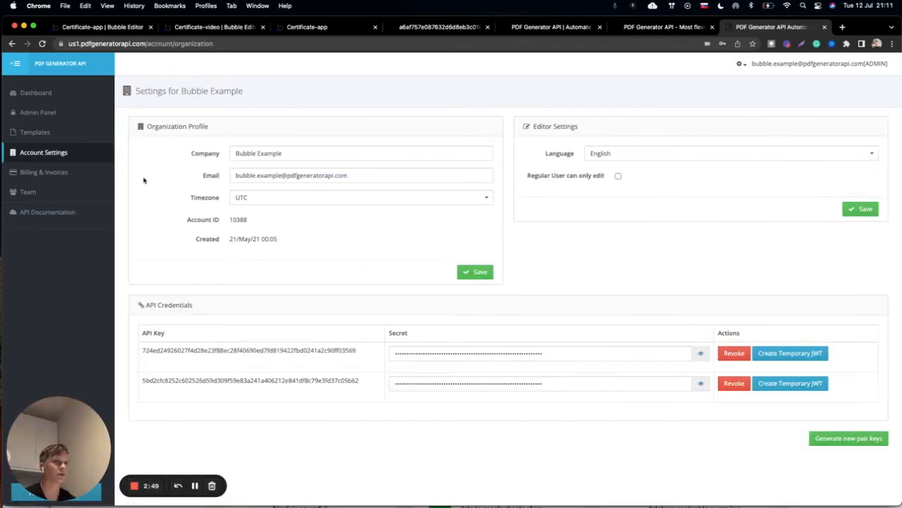
mouse_move(320, 338)
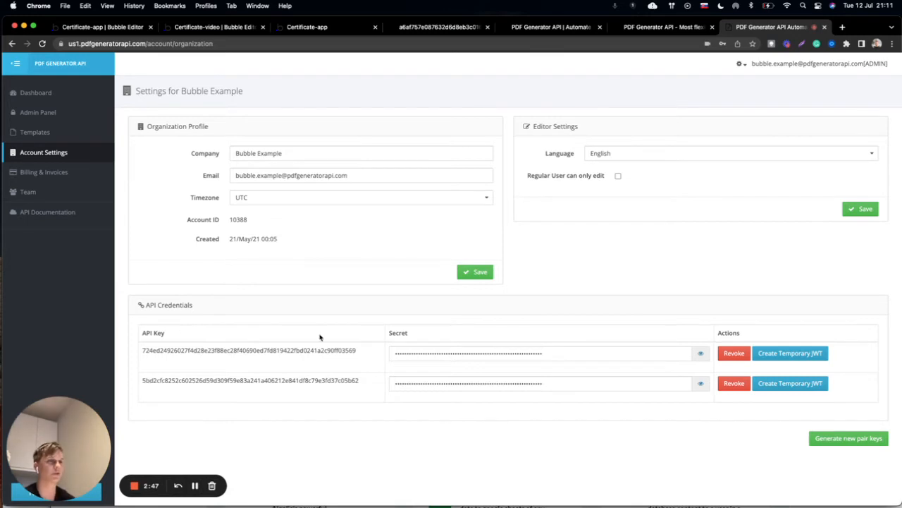
mouse_move(205, 180)
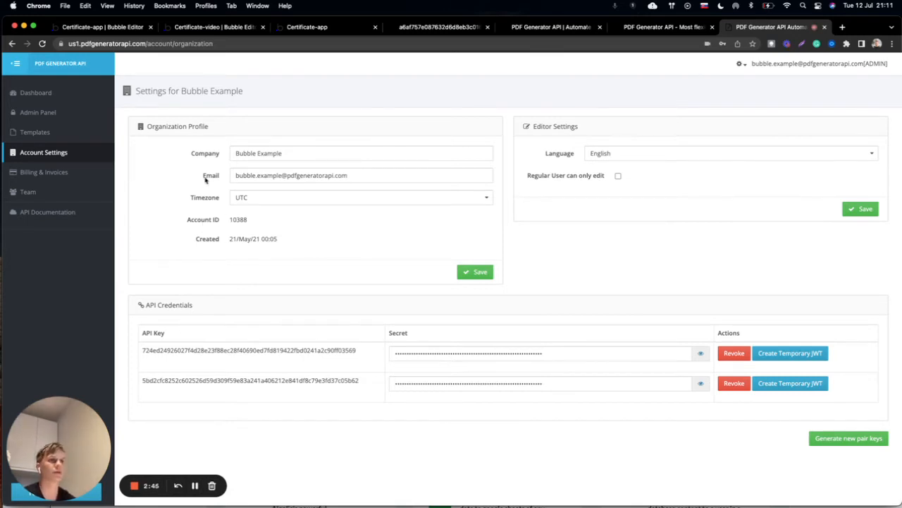
mouse_move(176, 84)
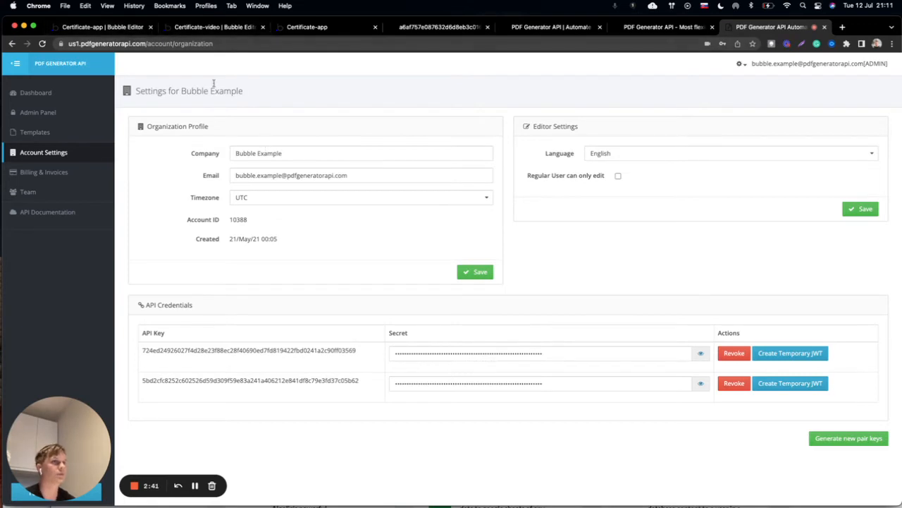
left_click(98, 27)
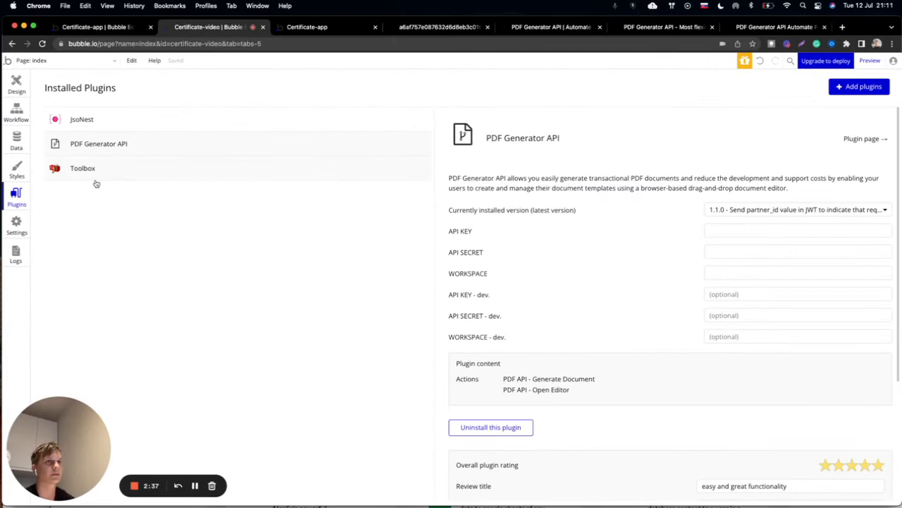
mouse_move(605, 240)
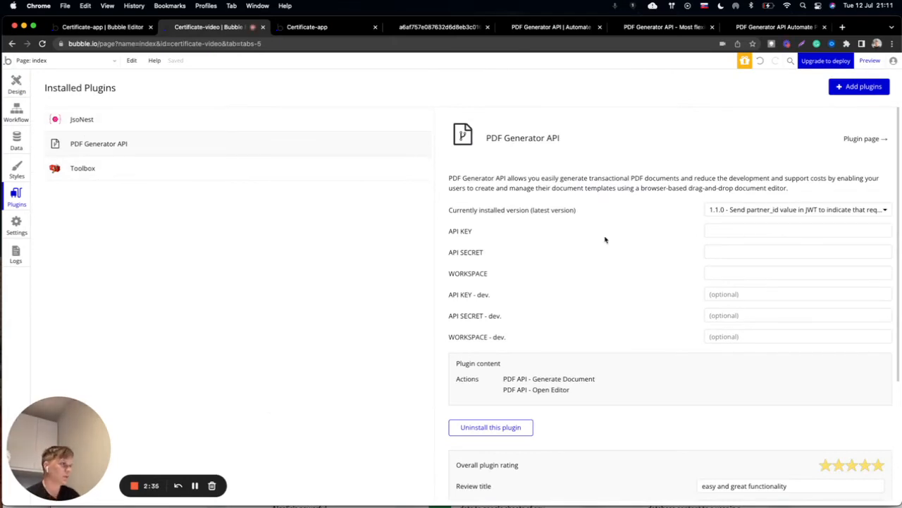
mouse_move(465, 234)
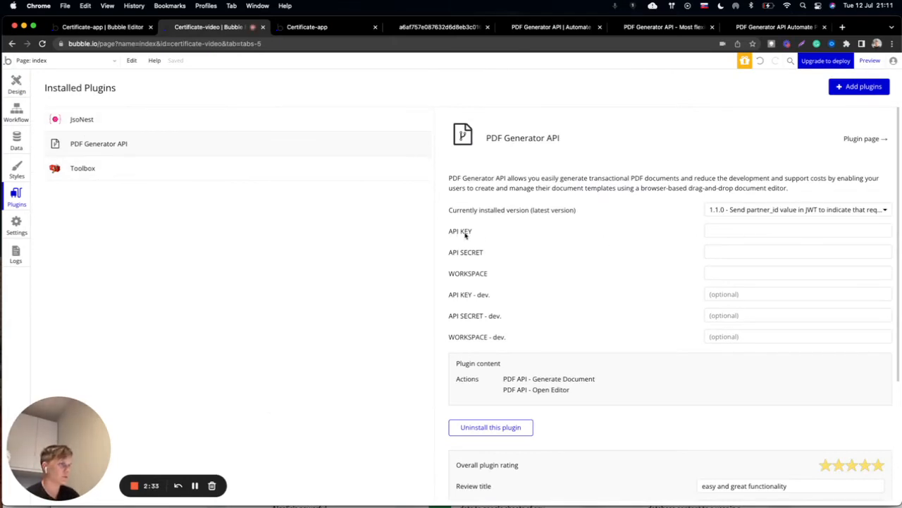
left_click(797, 231)
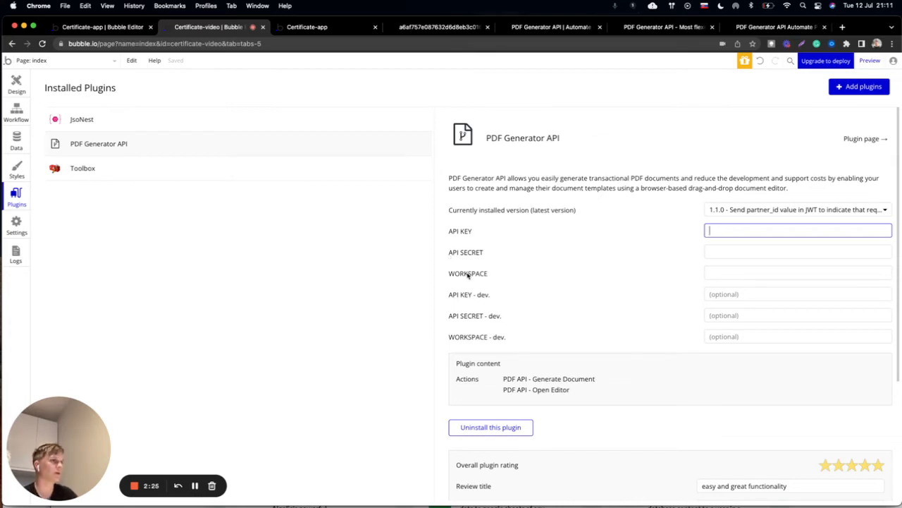
left_click(798, 273)
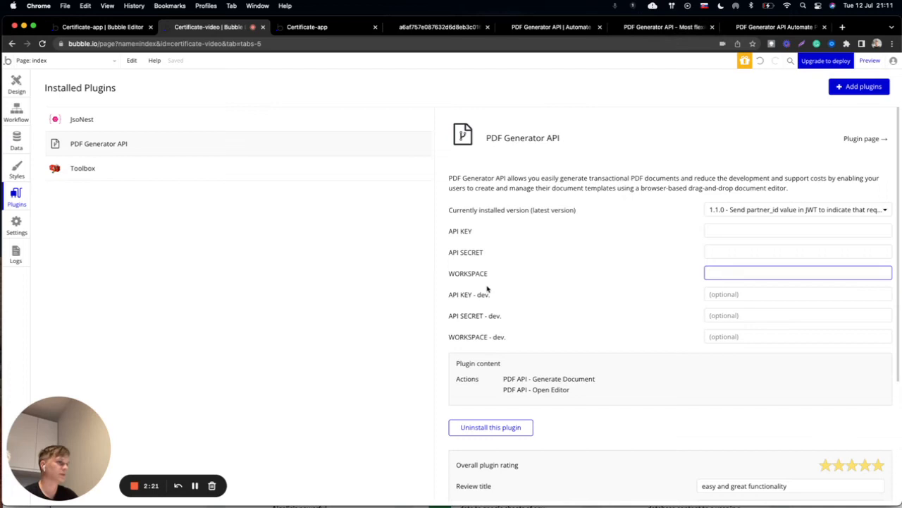
mouse_move(619, 296)
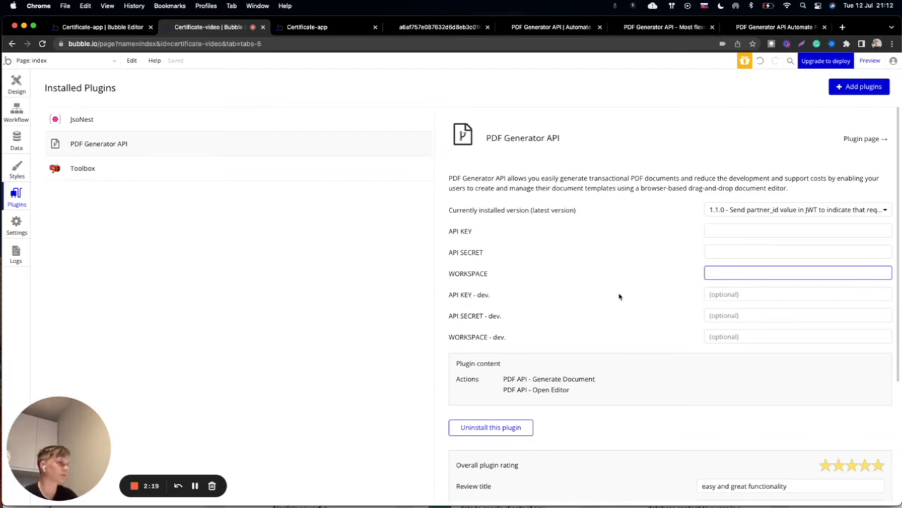
mouse_move(767, 328)
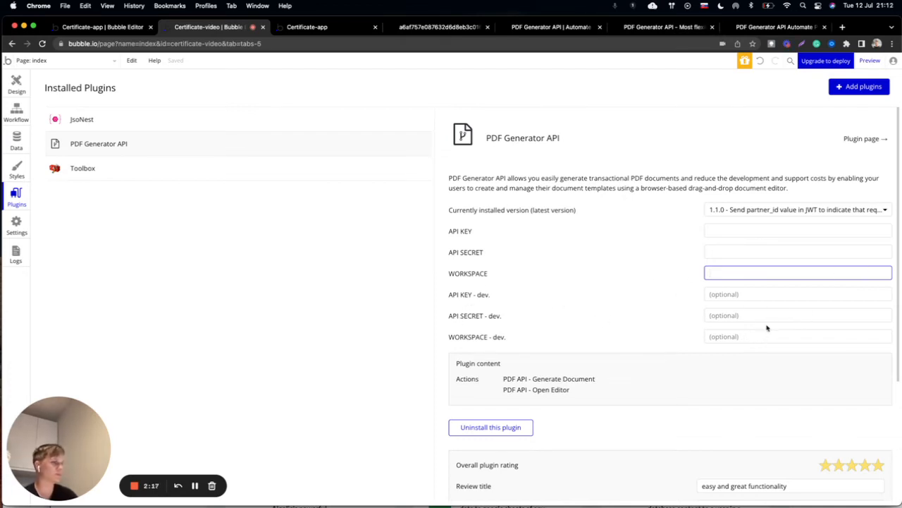
mouse_move(144, 177)
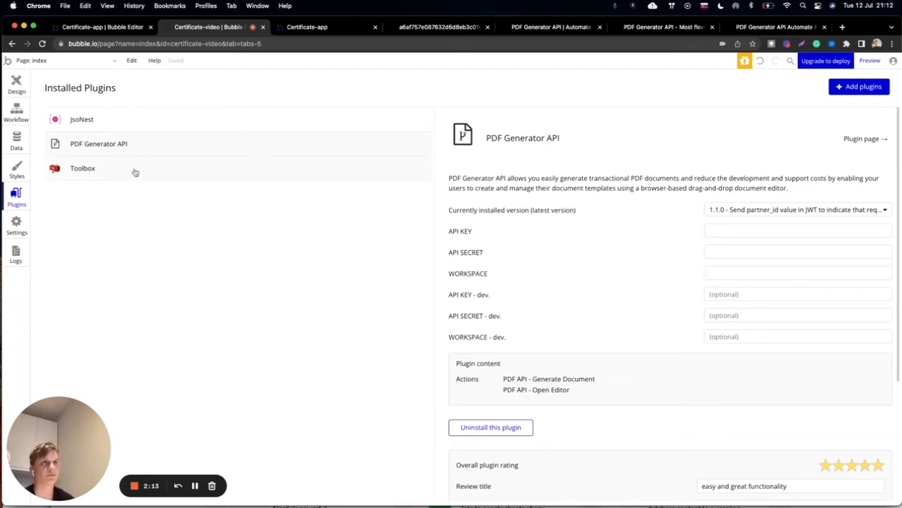
Check the Toolbox and jsoNest plugin details, then view the Generate PDF button's workflow.
left_click(82, 168)
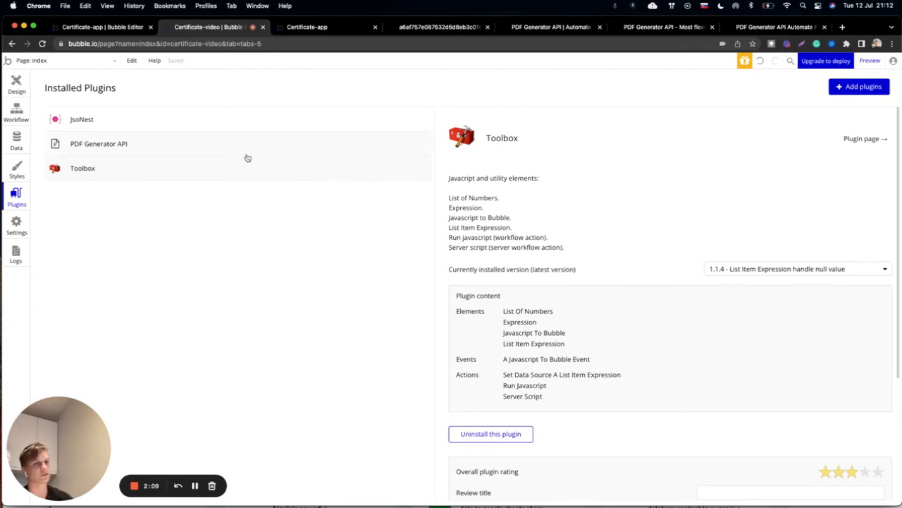
mouse_move(123, 121)
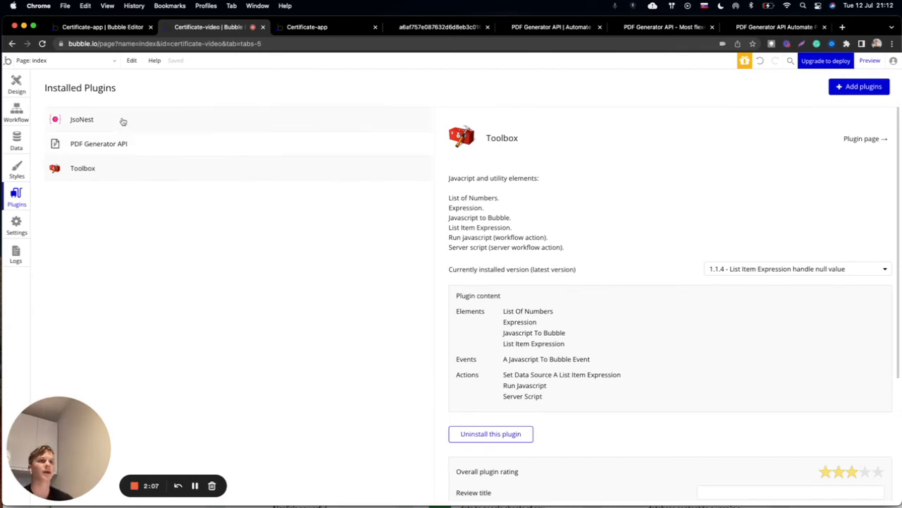
mouse_move(141, 140)
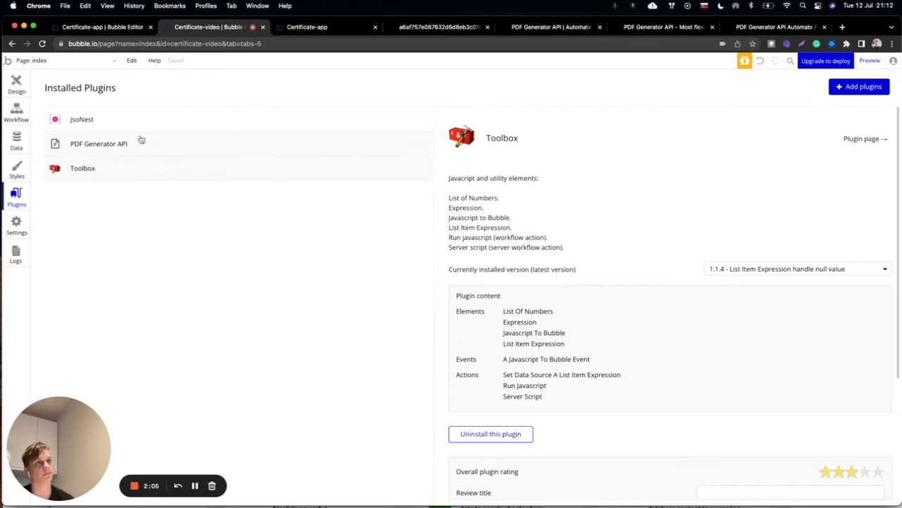
mouse_move(109, 119)
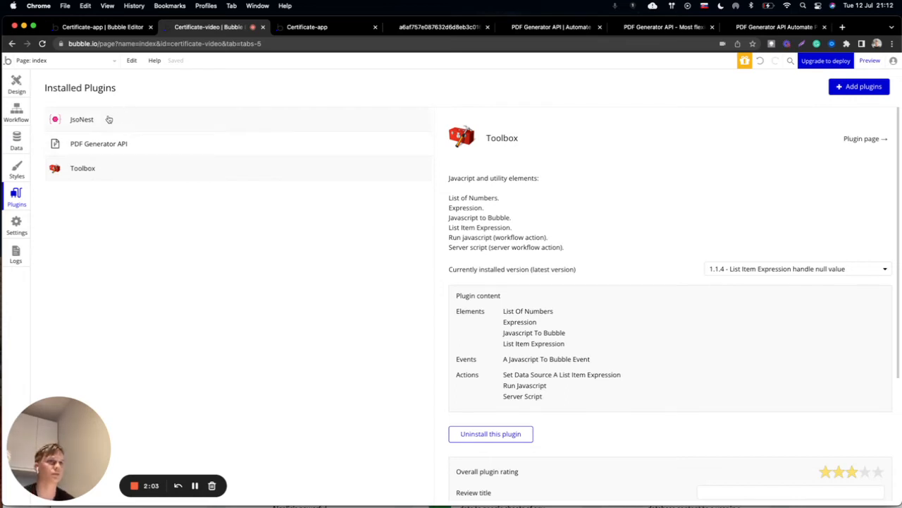
left_click(82, 119)
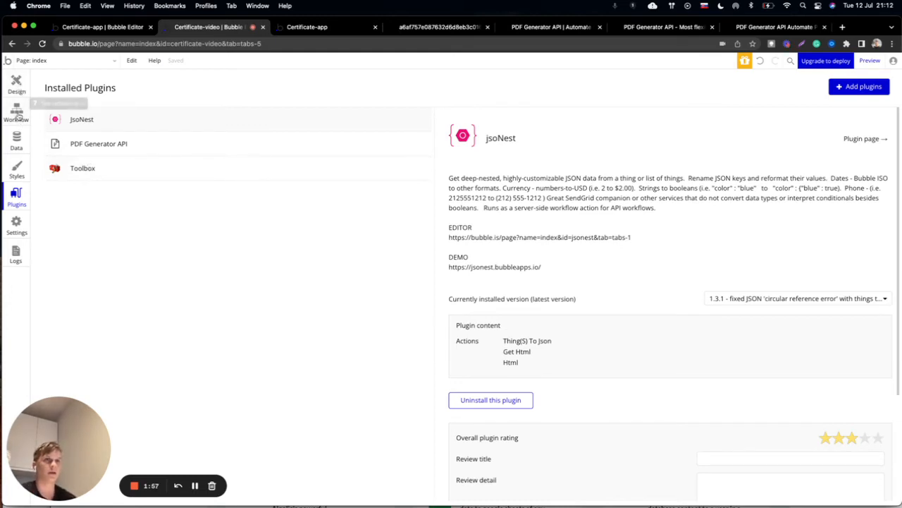
left_click(16, 111)
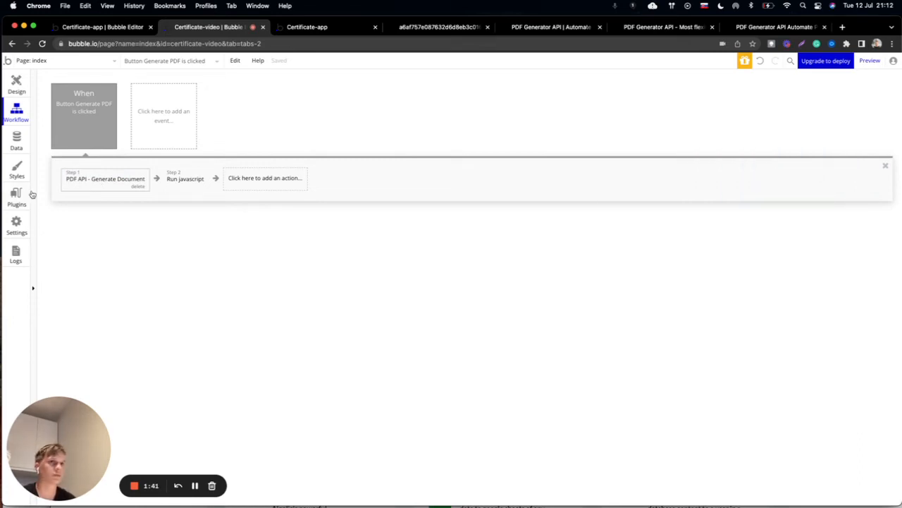
Inspect the Generate Document step's template ID 252359 and its documentation, then view the template editor.
left_click(106, 178)
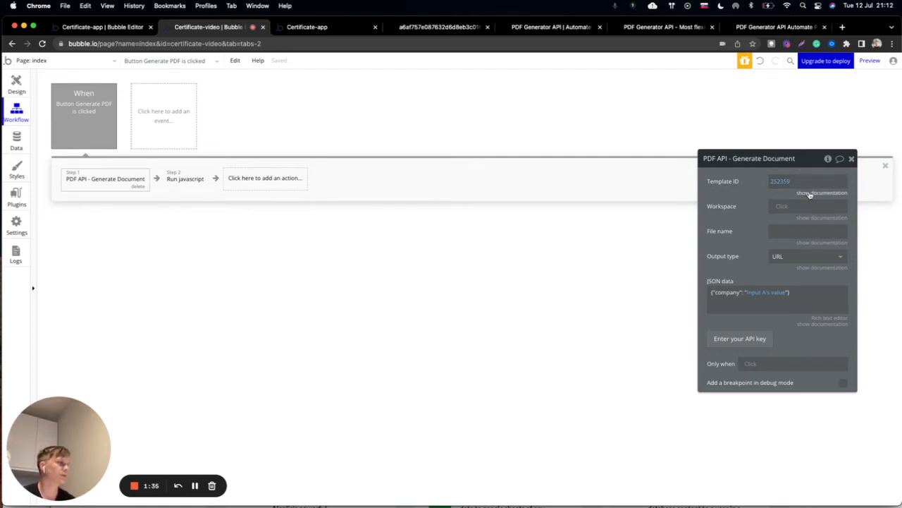
left_click(822, 192)
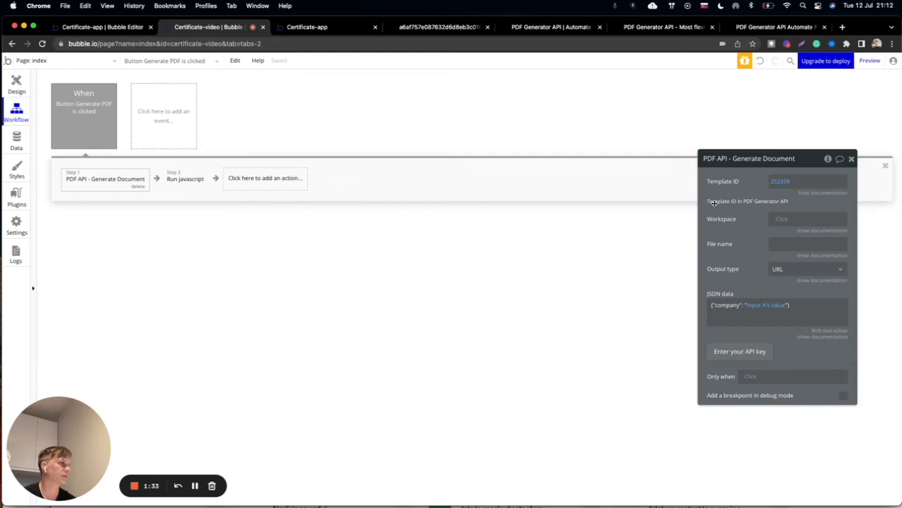
mouse_move(764, 205)
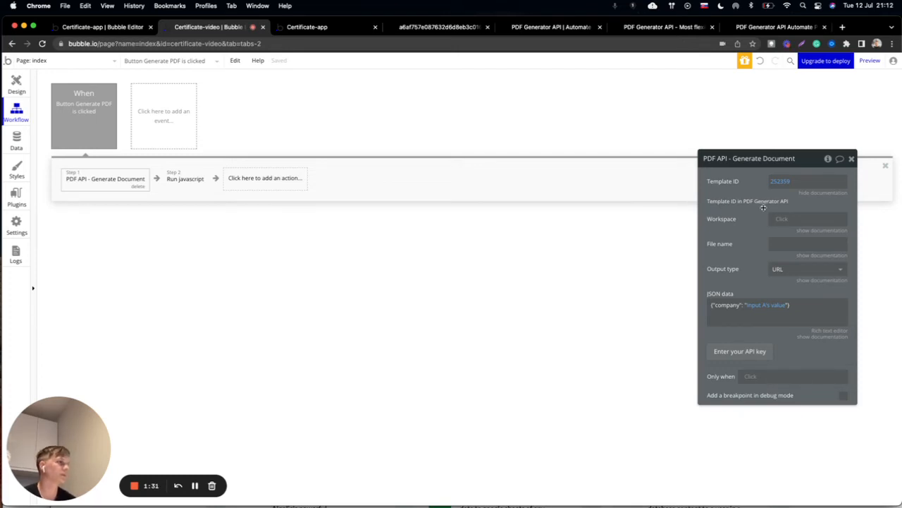
left_click(662, 27)
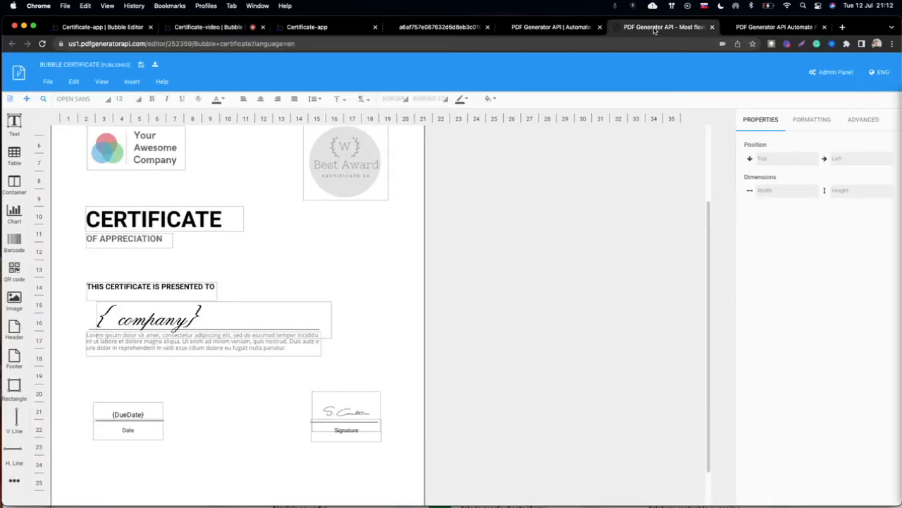
Confirm in the templates list that Bubble certificate has ID 252359, then return to Bubble.
left_click(775, 27)
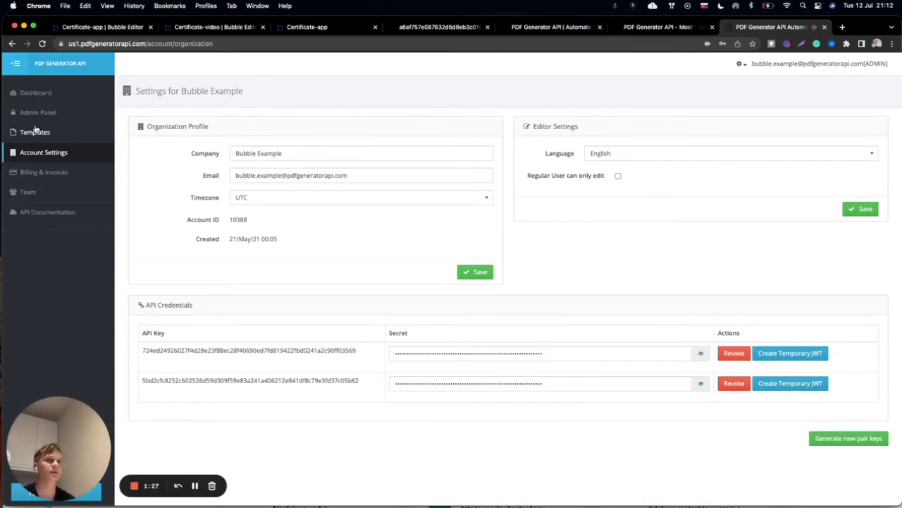
left_click(35, 132)
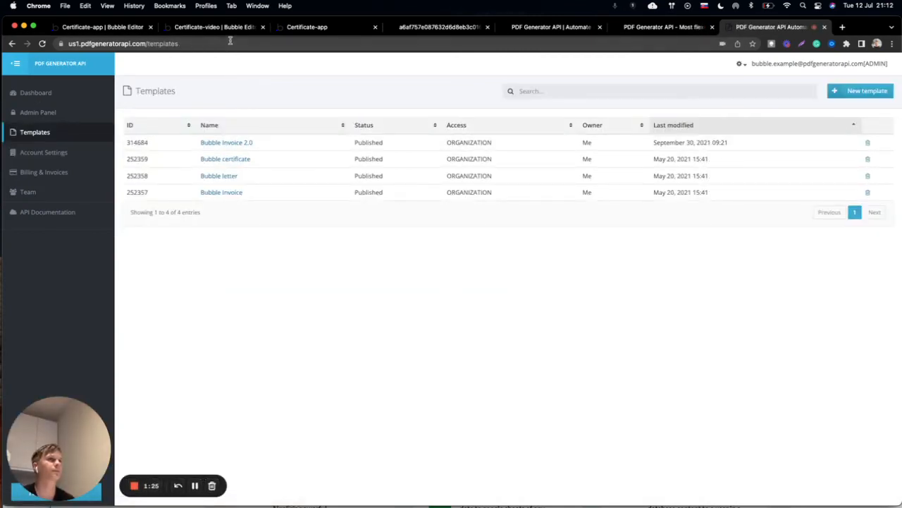
left_click(212, 27)
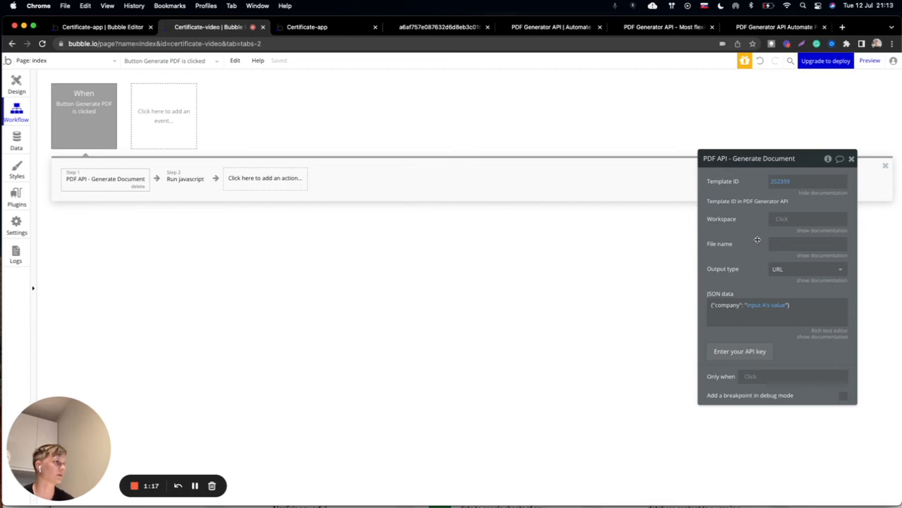
mouse_move(793, 256)
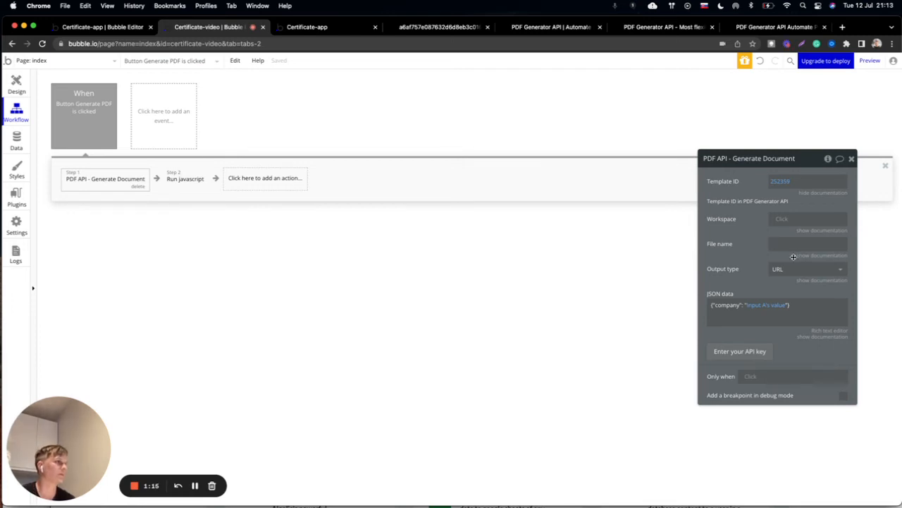
Keep URL rather than Base64 as the Generate Document output type.
left_click(807, 269)
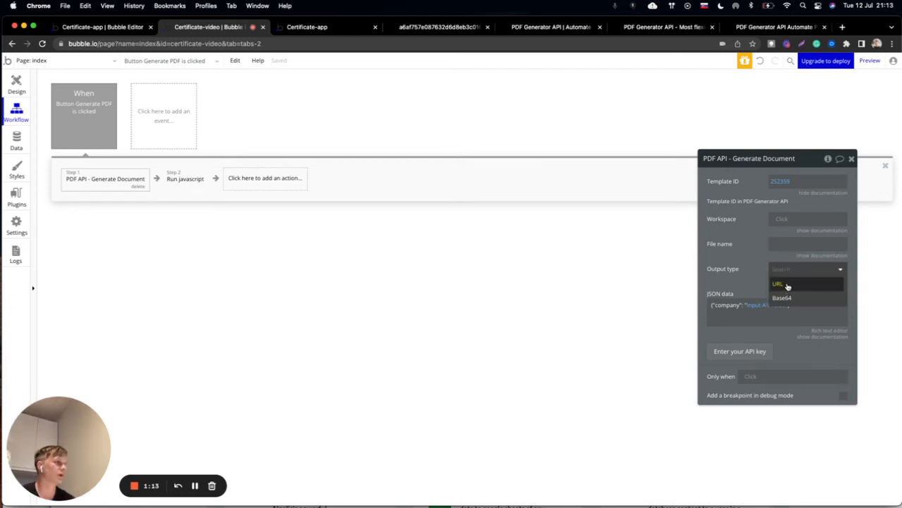
left_click(778, 283)
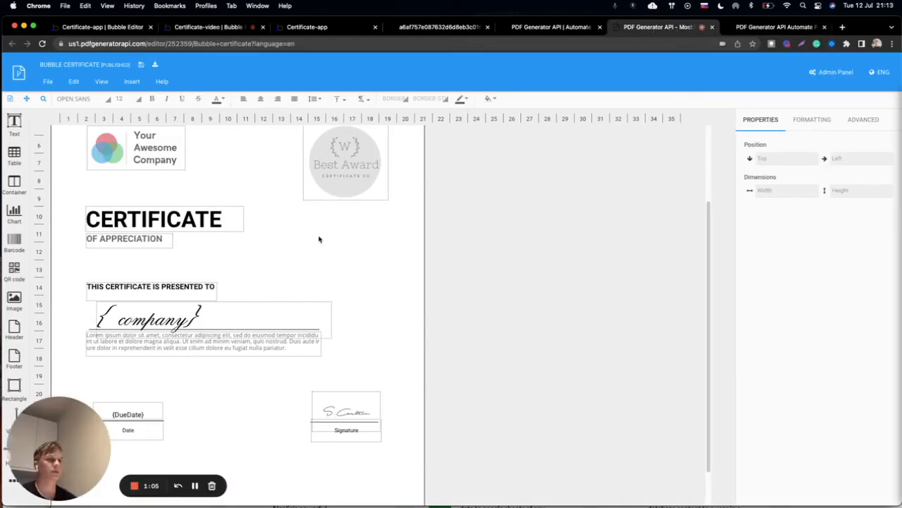
Inspect the template's {company} placeholder text, then return to the Bubble workflow editor.
left_click(170, 318)
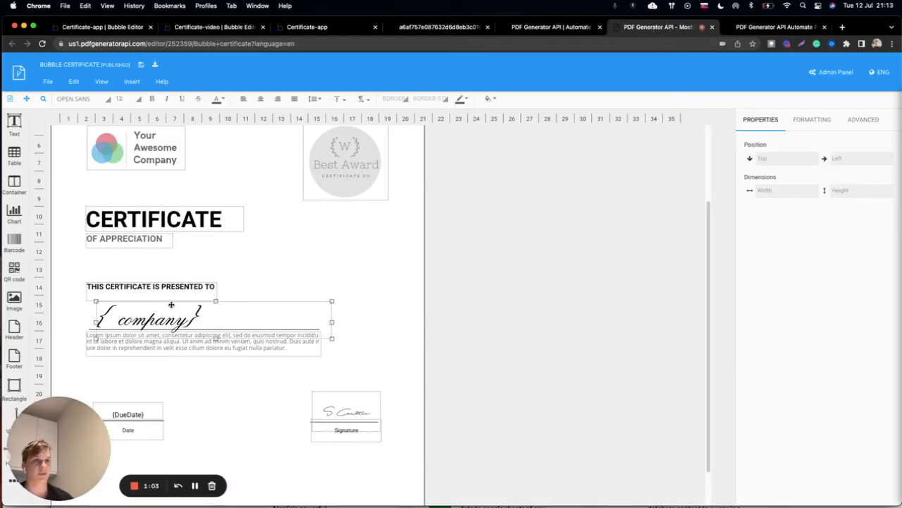
left_click(148, 319)
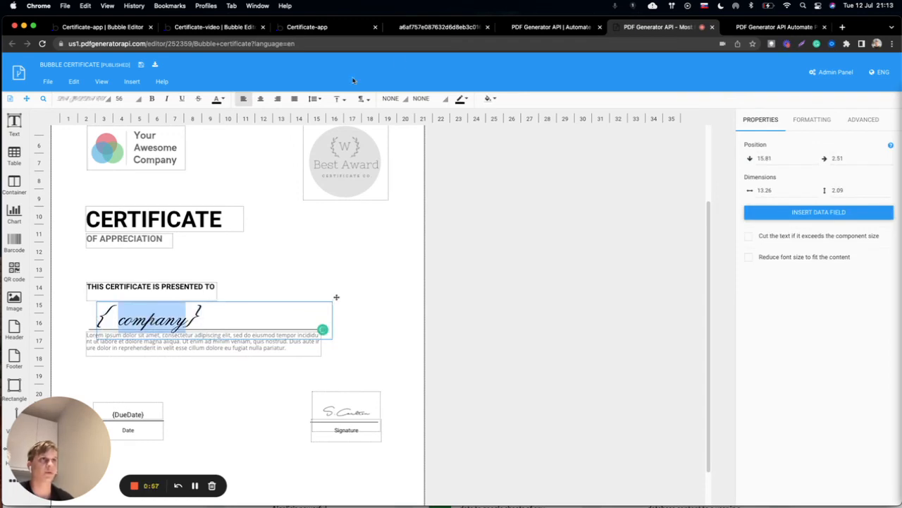
left_click(208, 27)
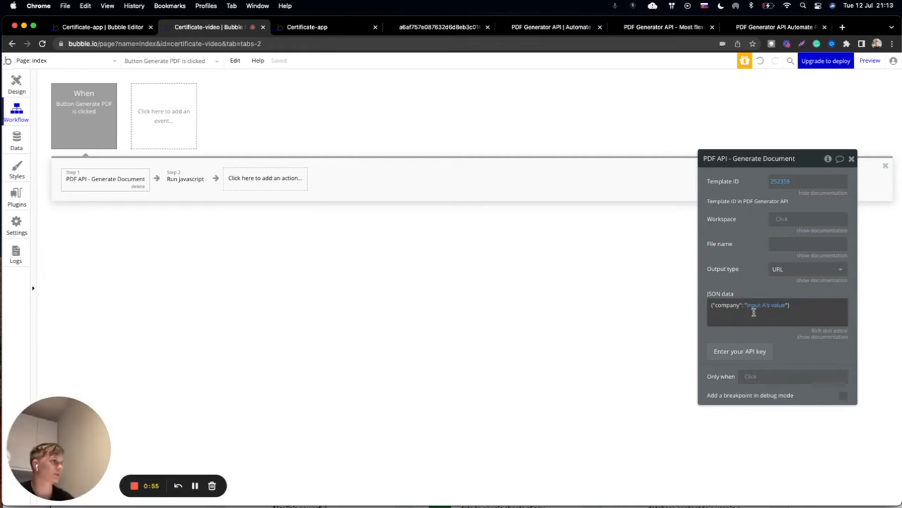
double_click(726, 304)
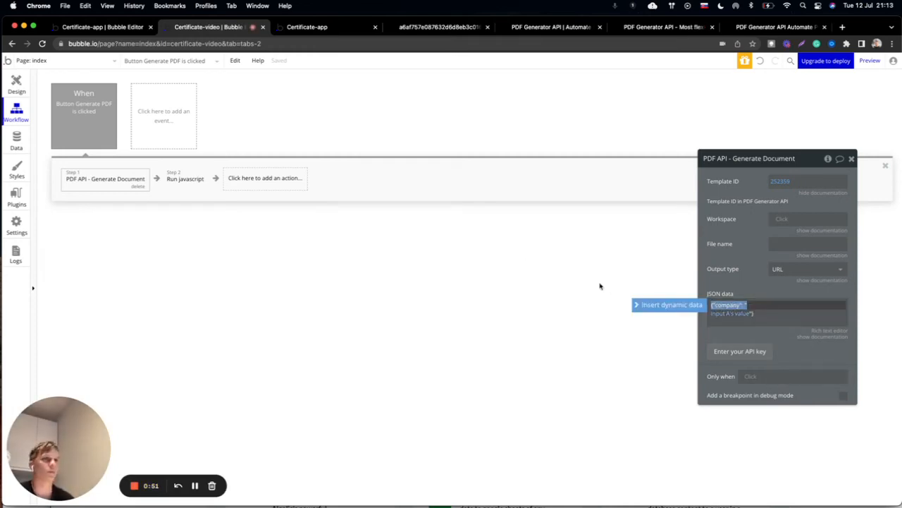
left_click(16, 83)
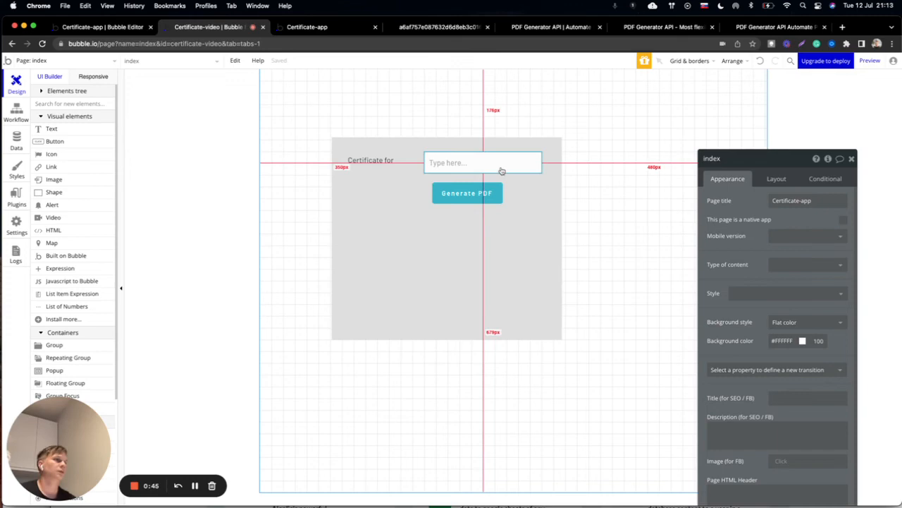
left_click(16, 112)
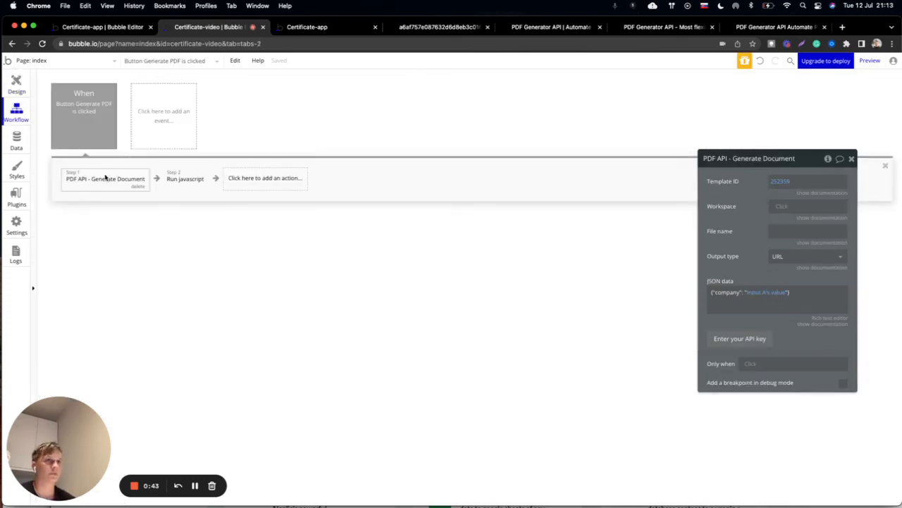
mouse_move(122, 187)
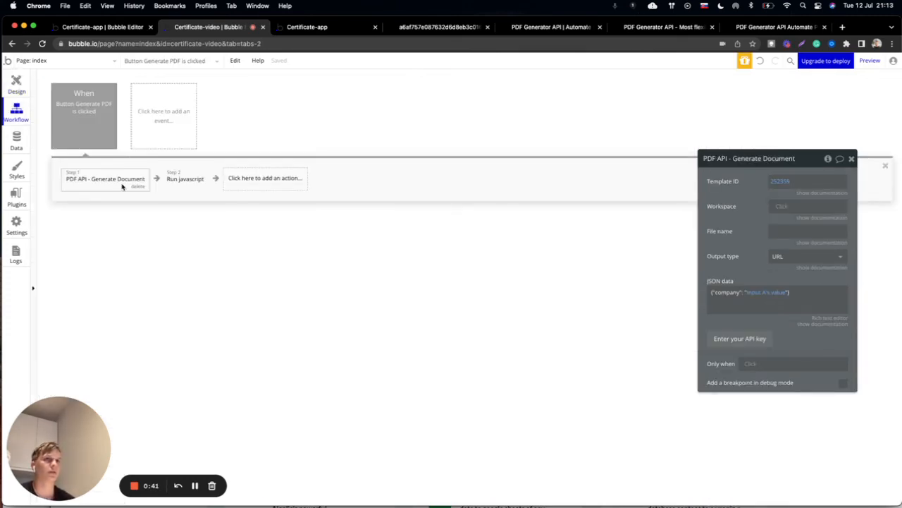
mouse_move(287, 207)
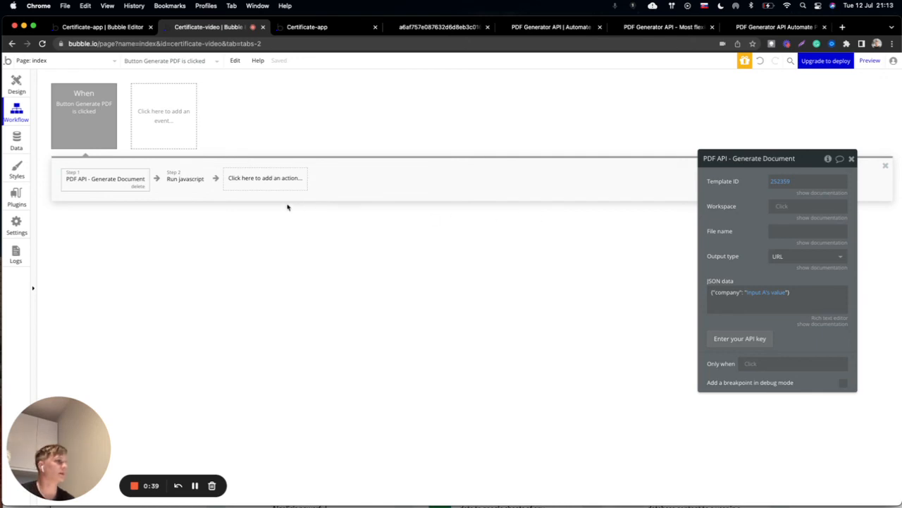
Select Step 2 'Run javascript' to show its window.open script using step 1's document URL.
left_click(185, 178)
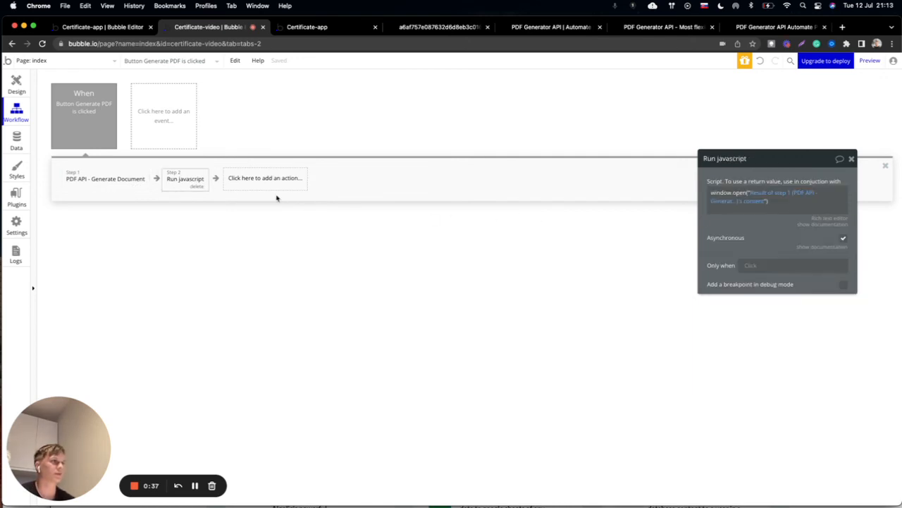
mouse_move(643, 191)
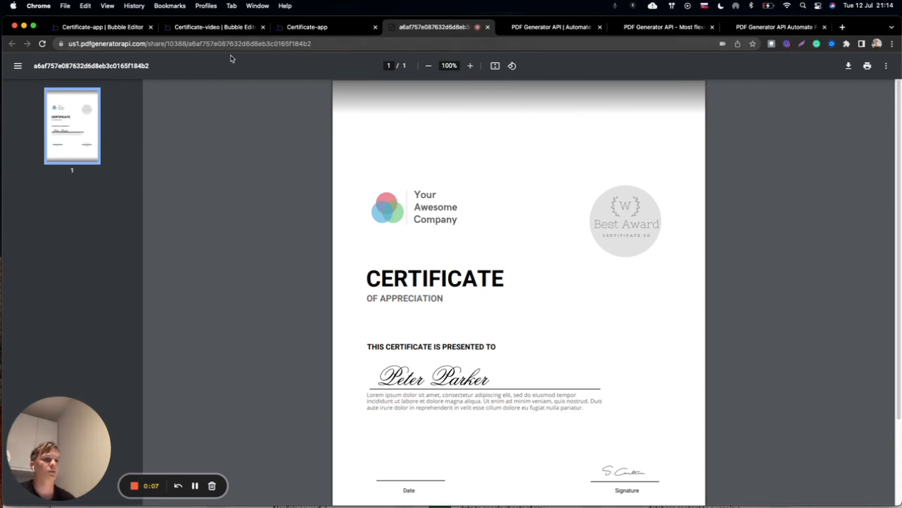
mouse_move(471, 347)
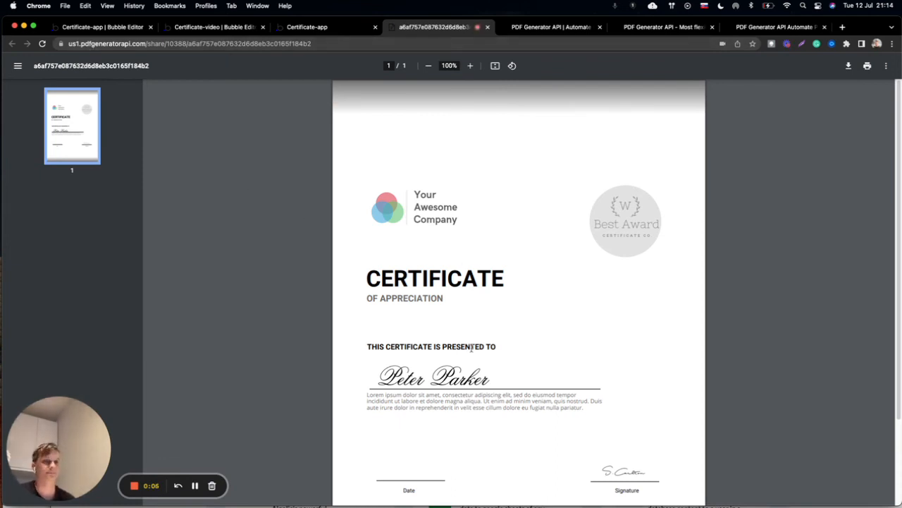